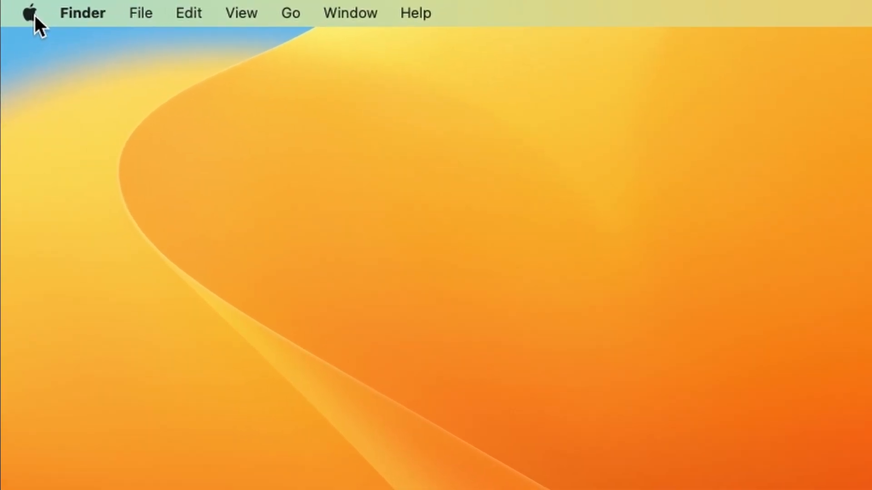
- Launch System Settings from the Apple menu and show the General pane
left_click(30, 12)
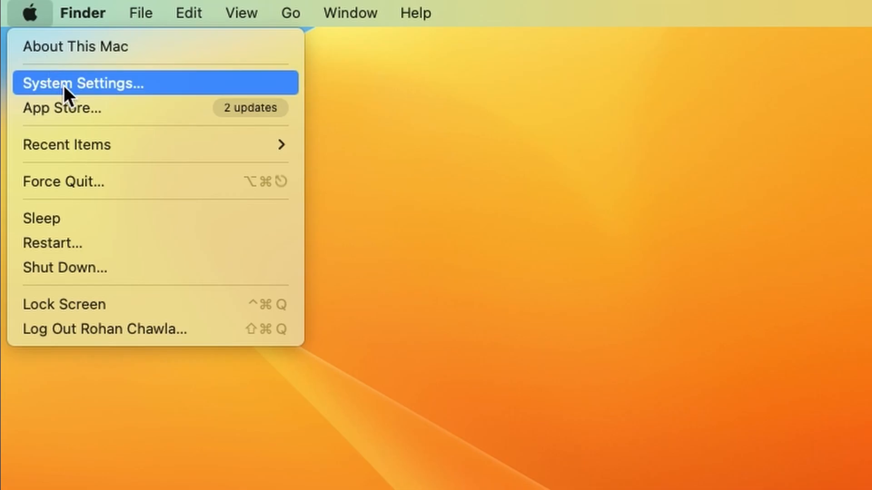
left_click(81, 82)
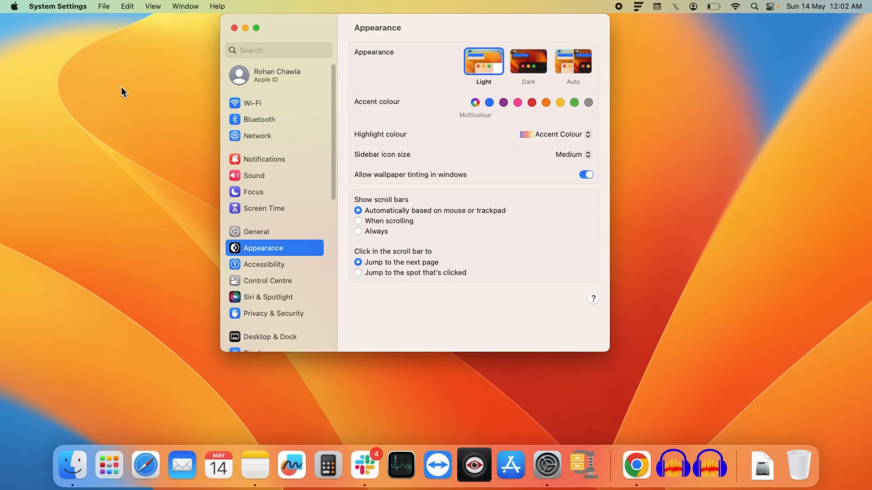
left_click(256, 231)
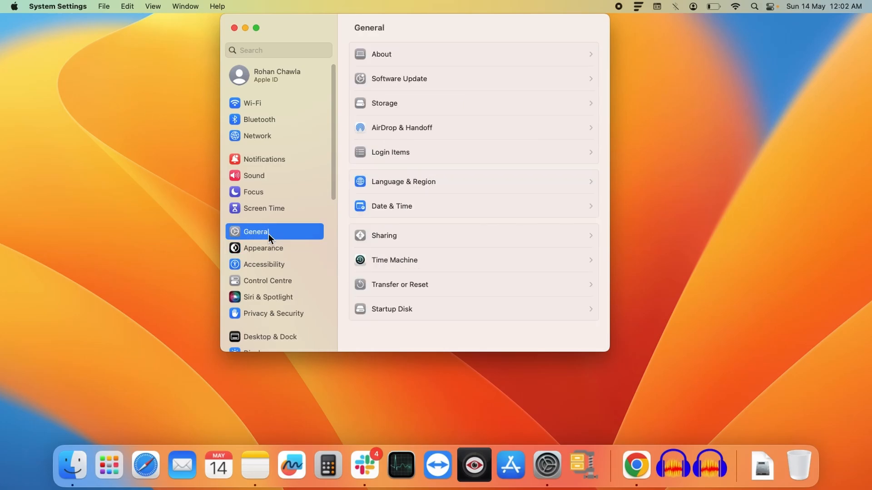
mouse_move(366, 230)
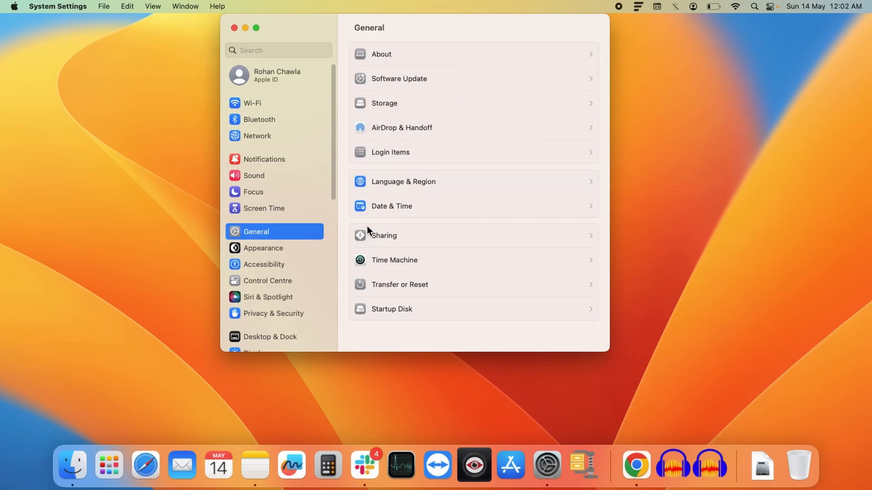
mouse_move(441, 193)
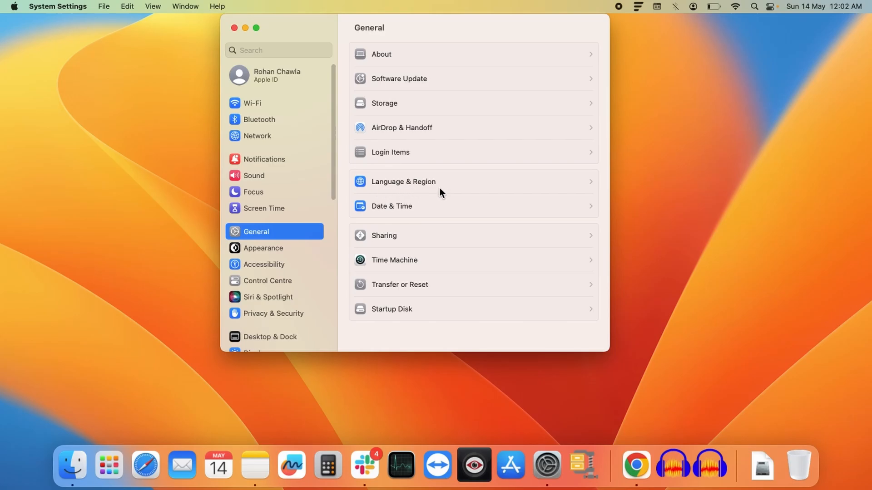
mouse_move(427, 188)
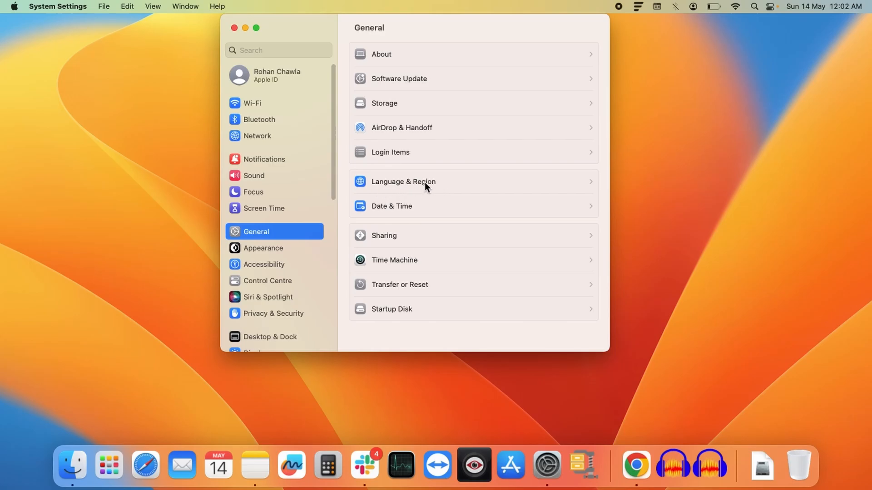
- Open Language & Region and start adding a preferred language
left_click(403, 181)
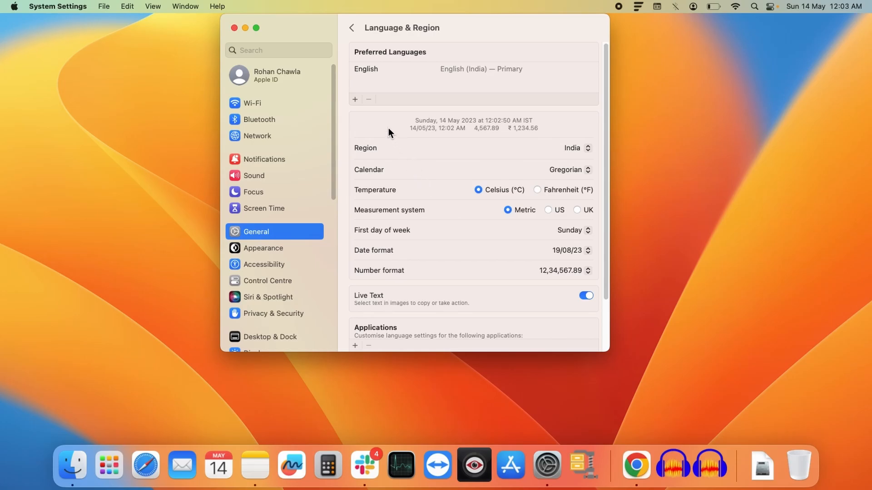
mouse_move(362, 81)
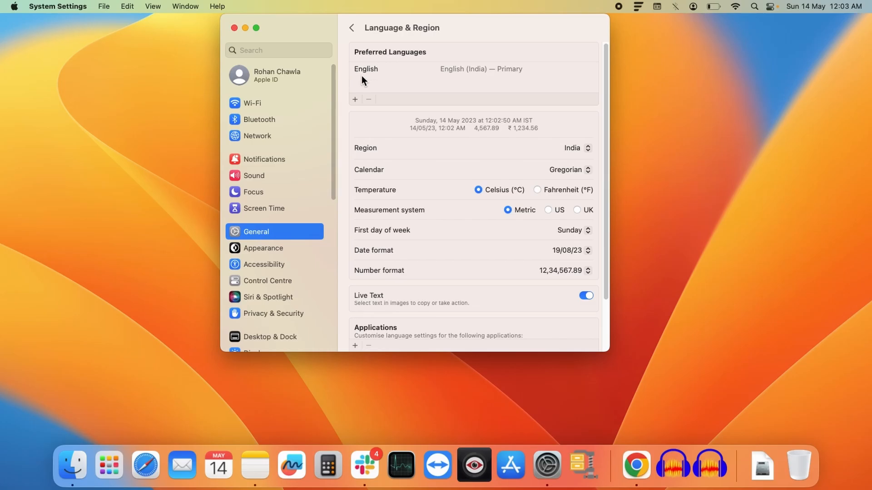
mouse_move(372, 77)
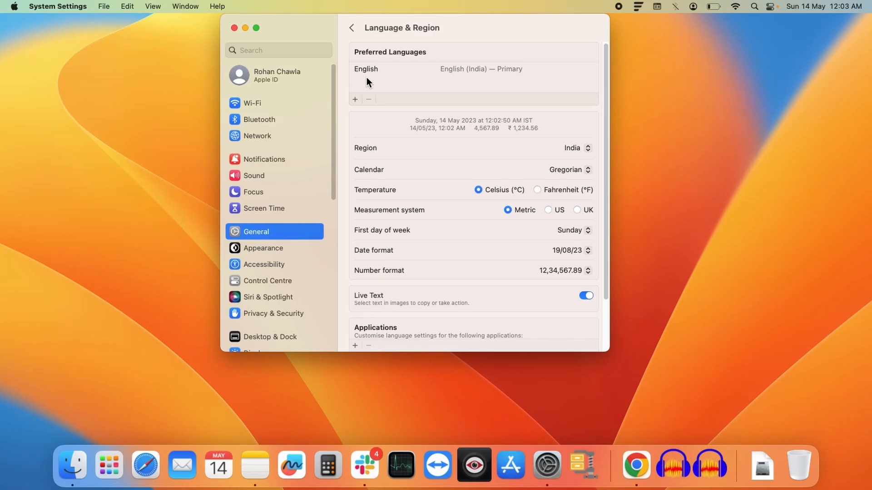
mouse_move(356, 103)
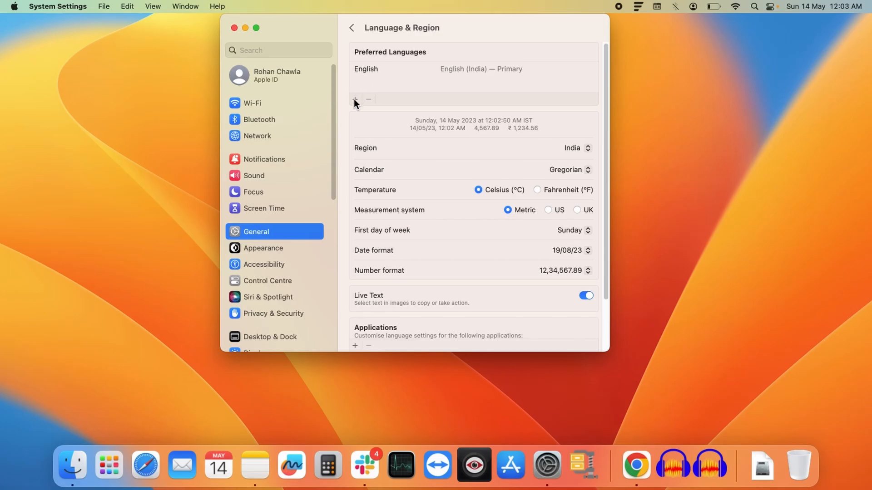
left_click(585, 295)
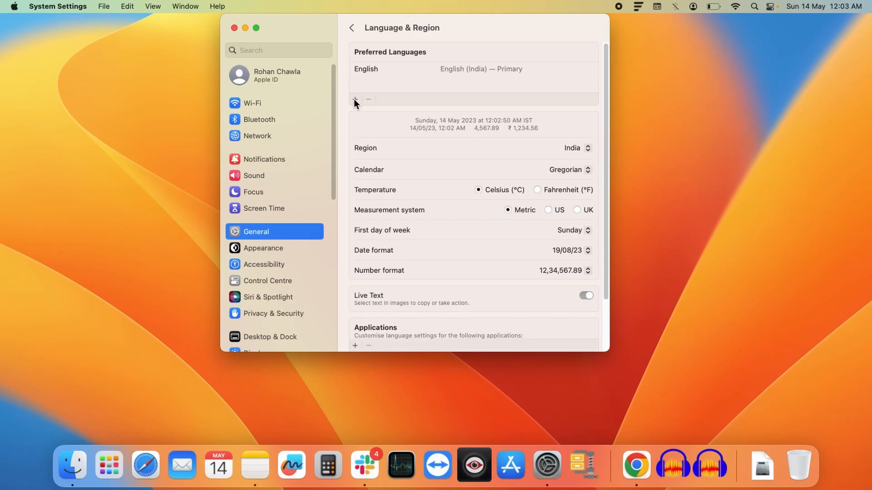
- Select Español — Spanish from the language list and add it
left_click(355, 99)
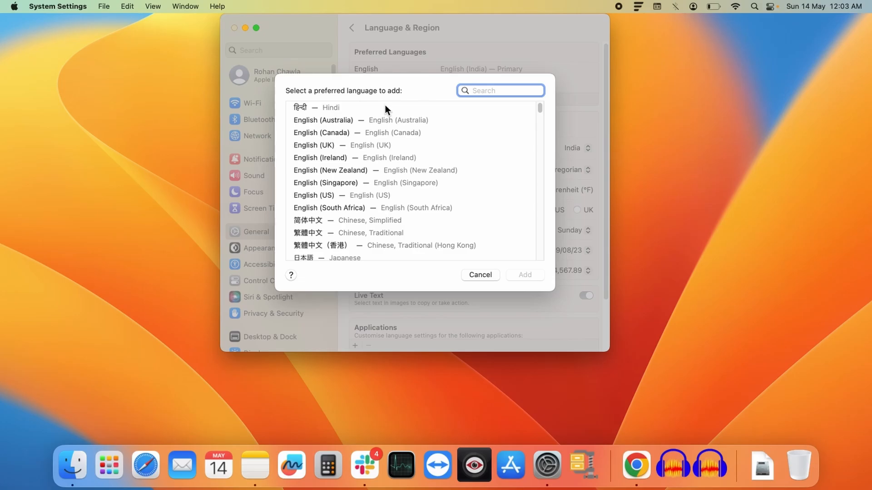
mouse_move(379, 136)
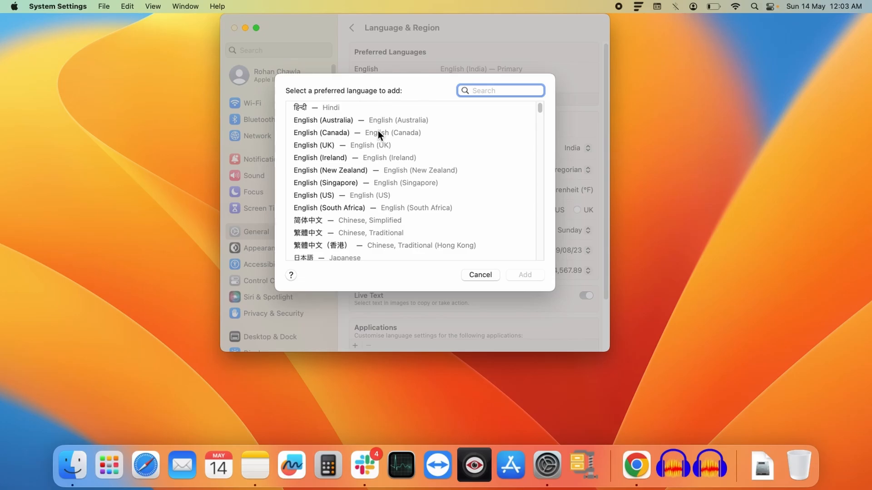
scroll("down", 3)
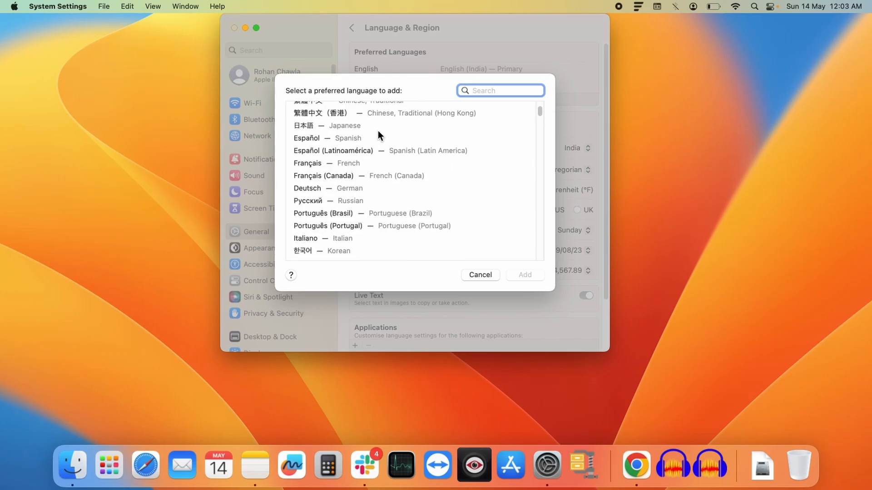
mouse_move(350, 189)
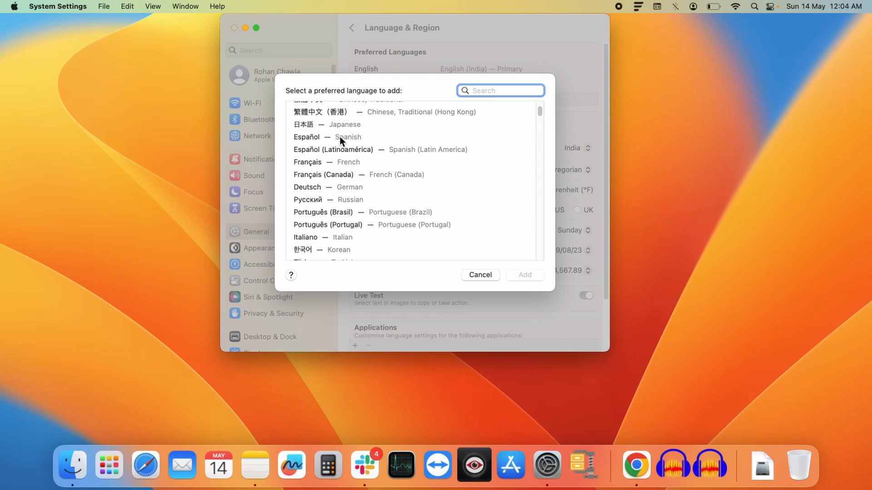
left_click(328, 137)
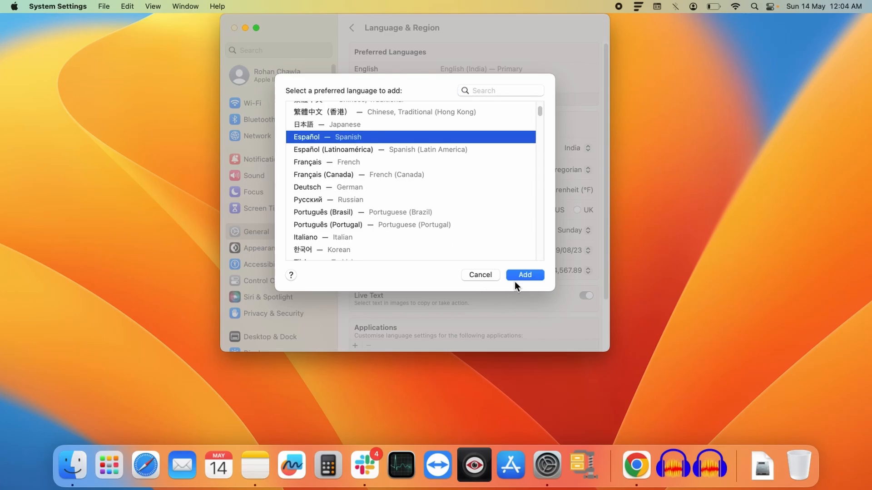
left_click(523, 275)
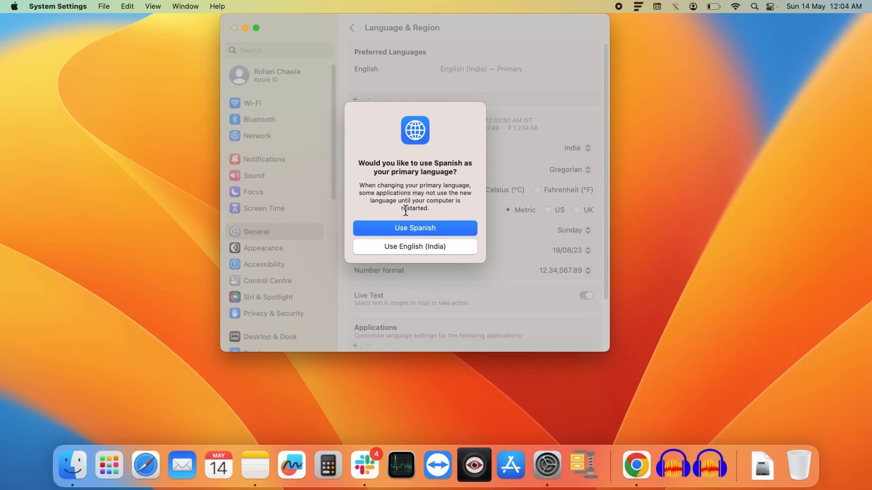
mouse_move(403, 235)
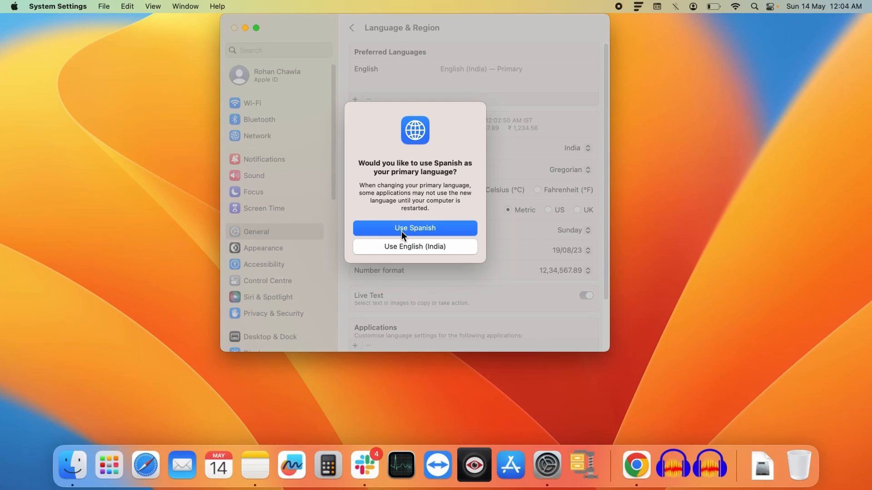
mouse_move(404, 251)
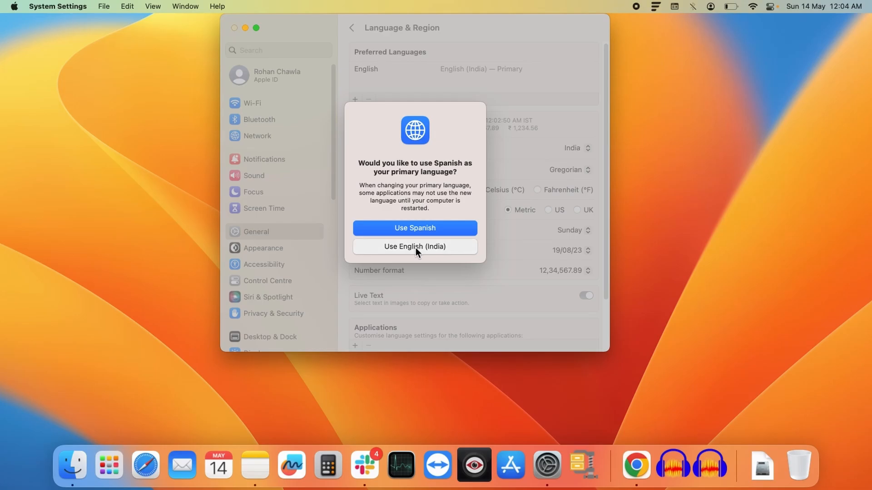
left_click(415, 246)
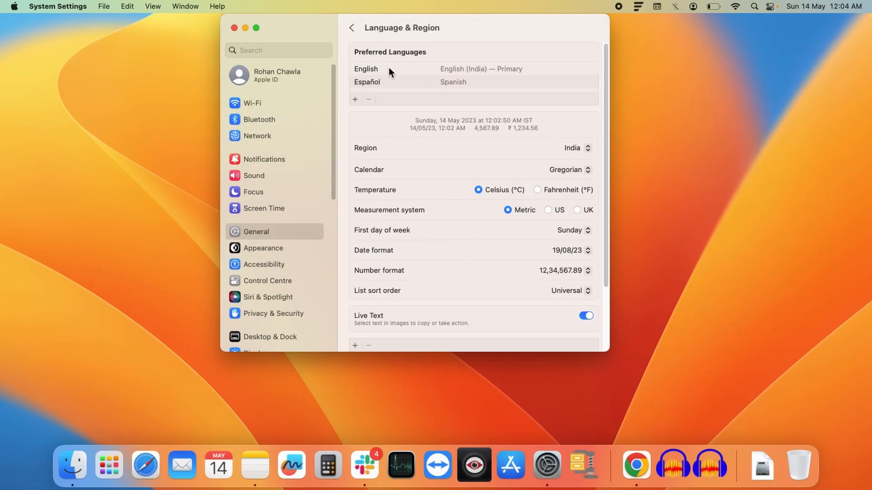
mouse_move(402, 74)
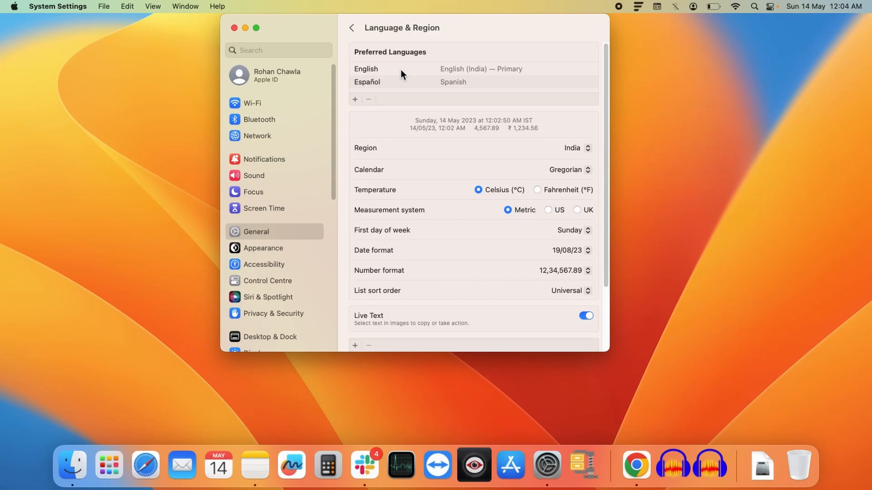
mouse_move(388, 85)
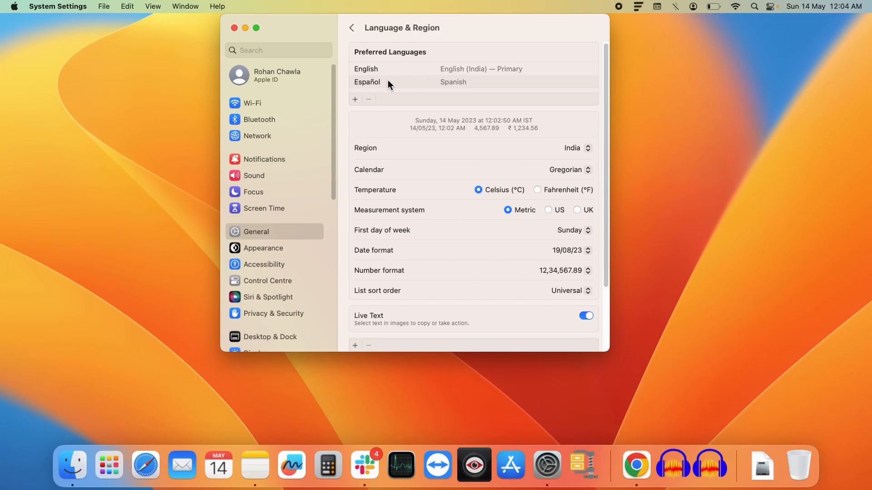
mouse_move(408, 86)
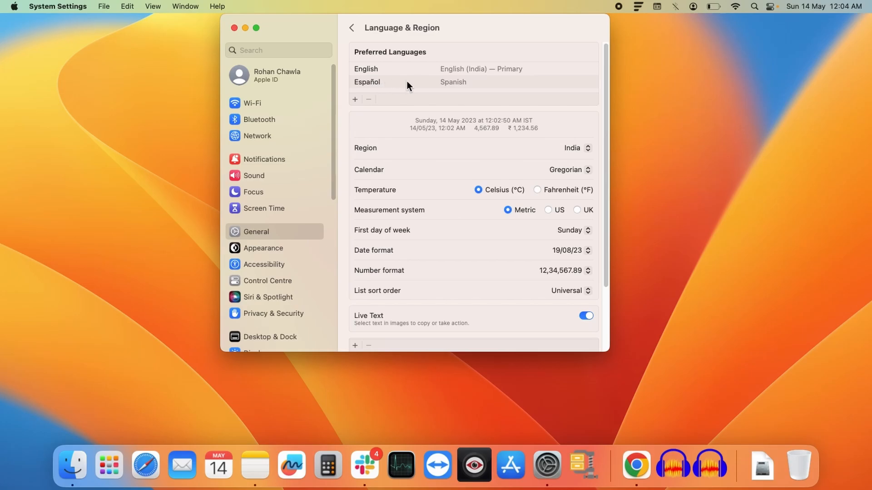
mouse_move(416, 88)
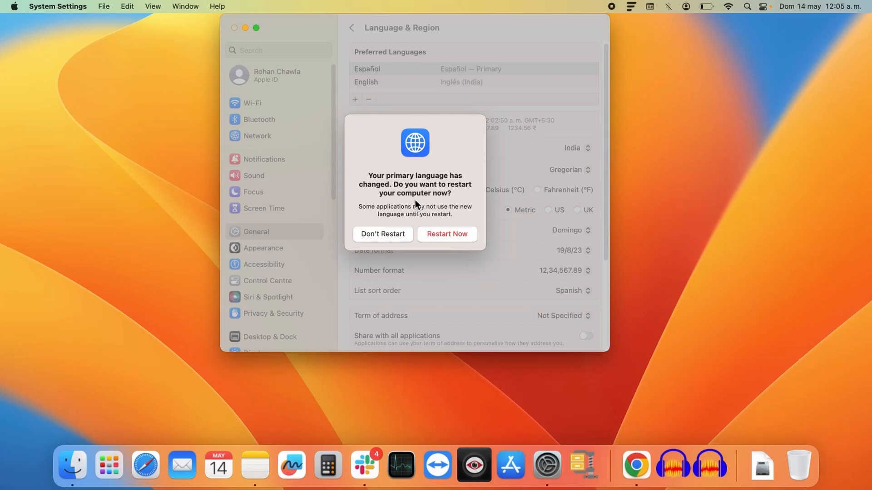
mouse_move(393, 204)
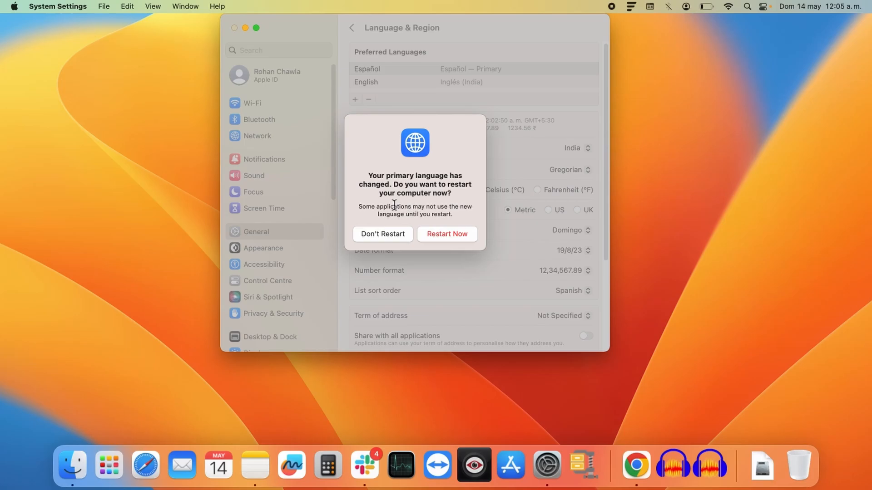
mouse_move(373, 232)
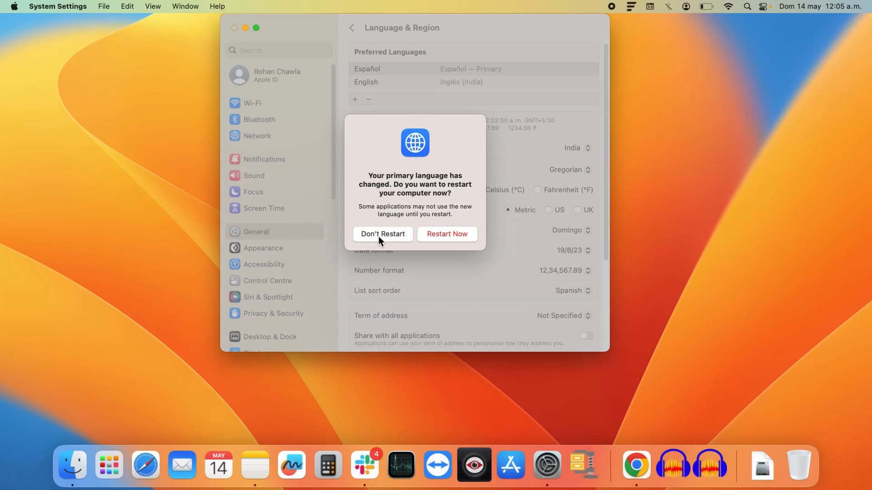
- Decline the restart prompt, keeping Español as primary language
left_click(382, 234)
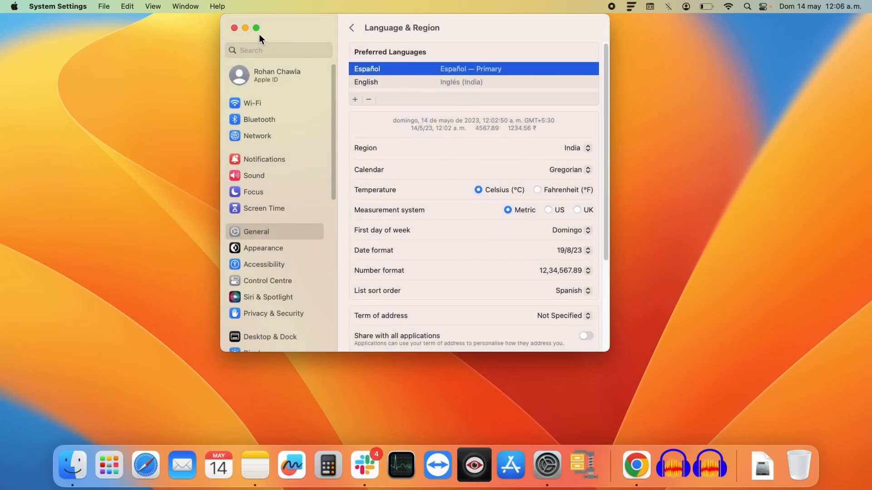
- Close System Settings, relaunch it from the Apple menu, and open General
left_click(234, 27)
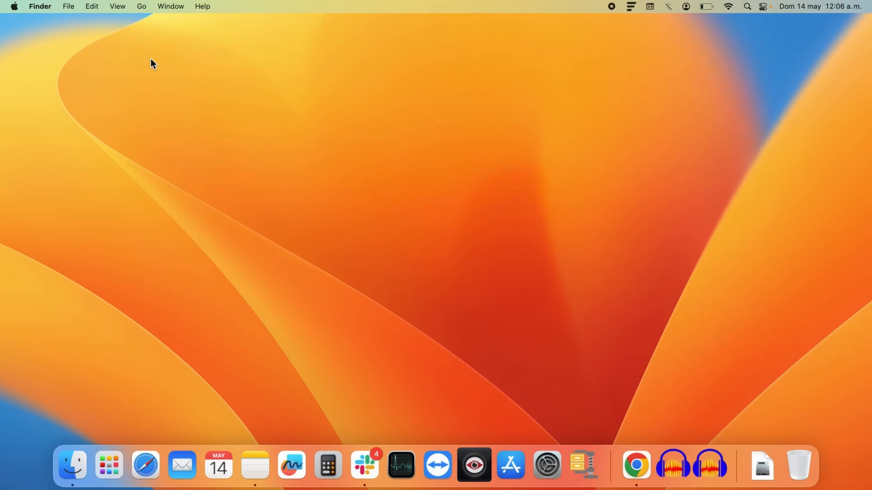
left_click(14, 6)
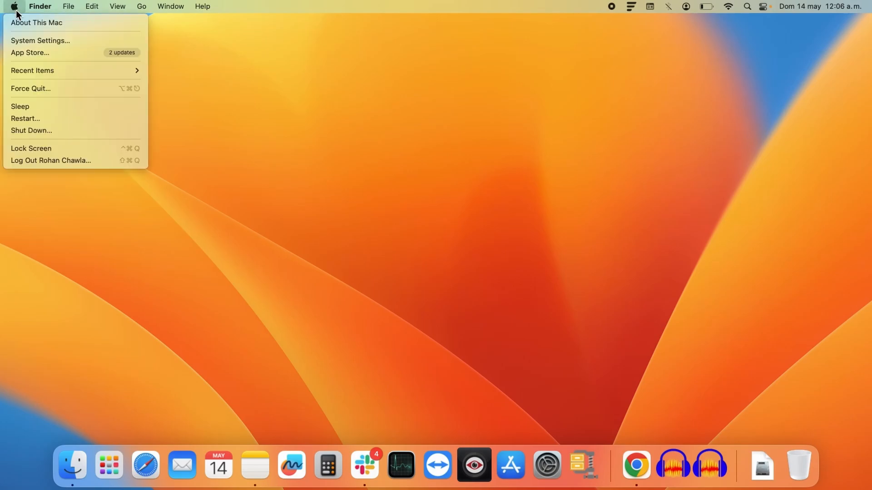
left_click(40, 40)
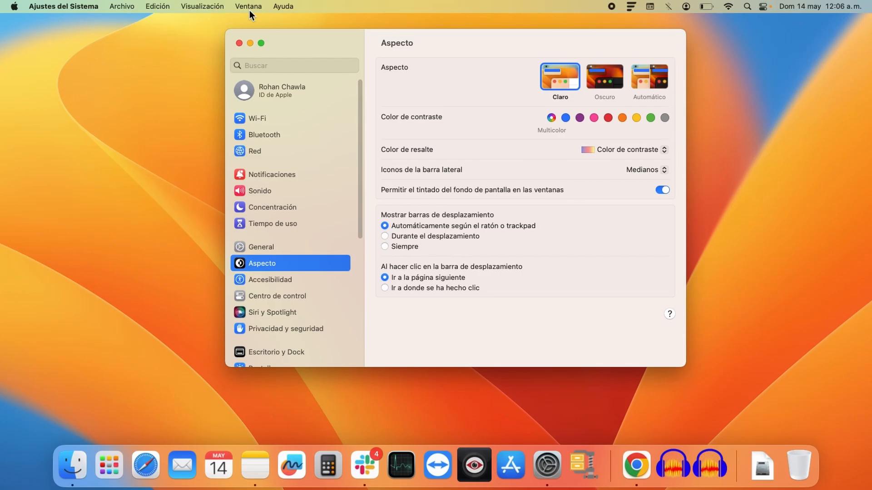
mouse_move(180, 12)
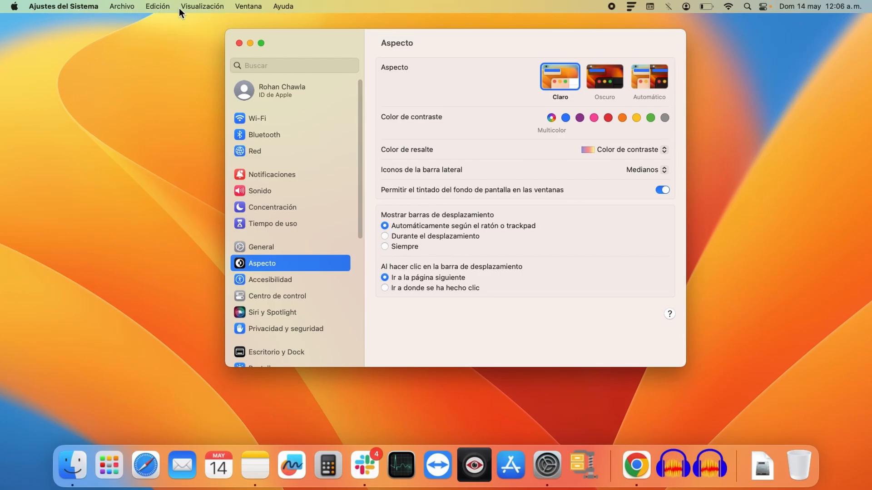
mouse_move(173, 100)
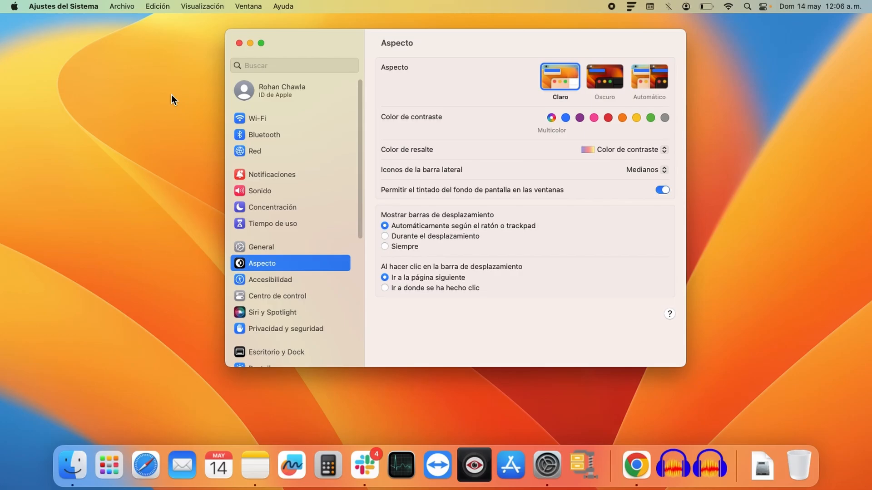
left_click(262, 247)
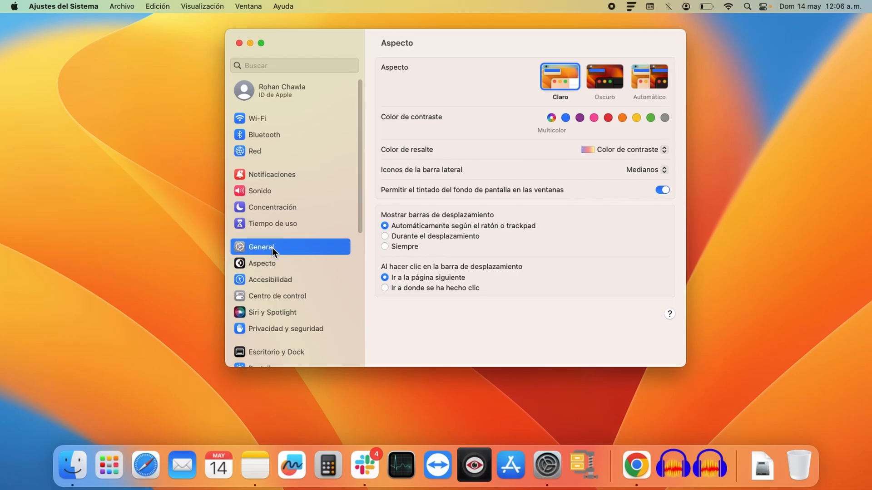
left_click(262, 247)
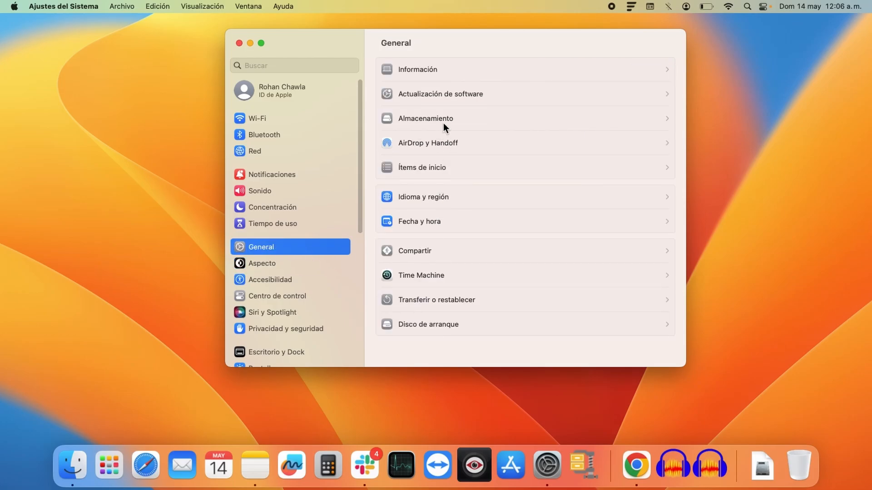
mouse_move(433, 231)
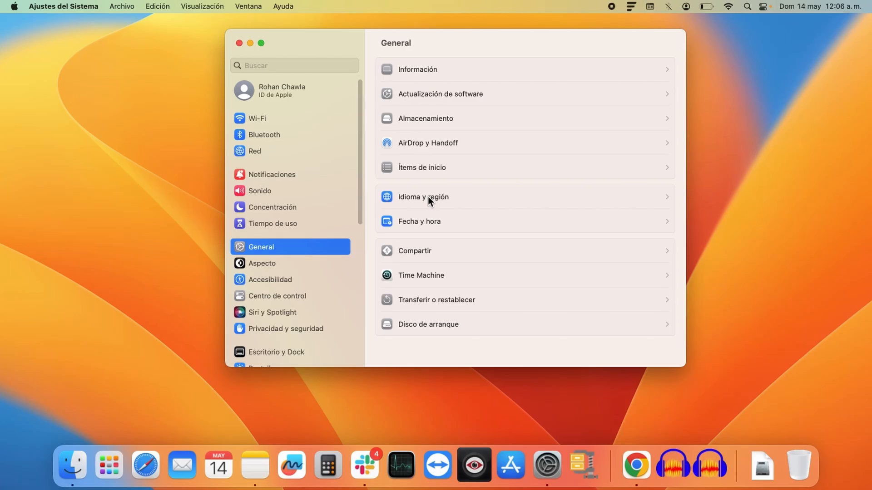
mouse_move(439, 202)
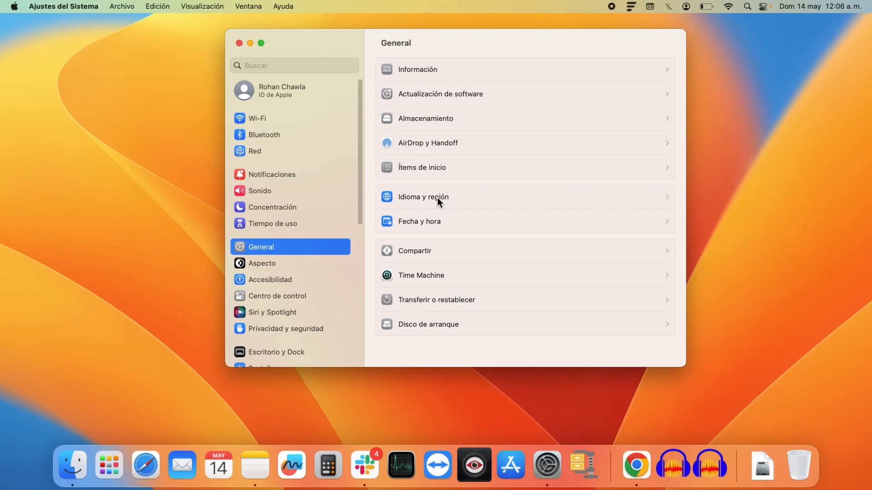
- Open Idioma y región to confirm Español is primary, then close System Settings
left_click(423, 196)
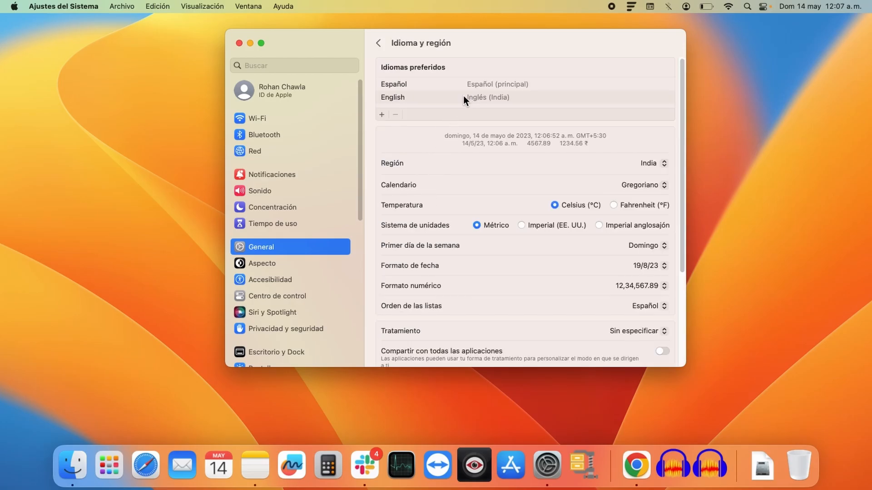
left_click(488, 96)
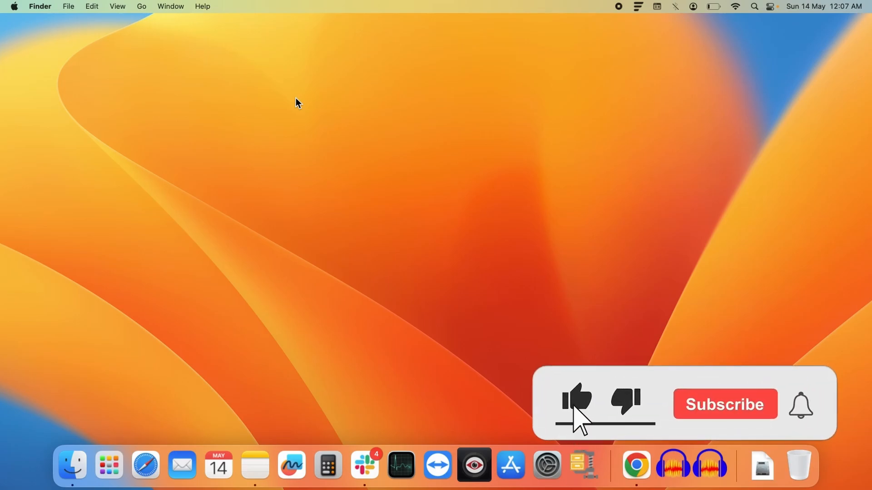
left_click(724, 404)
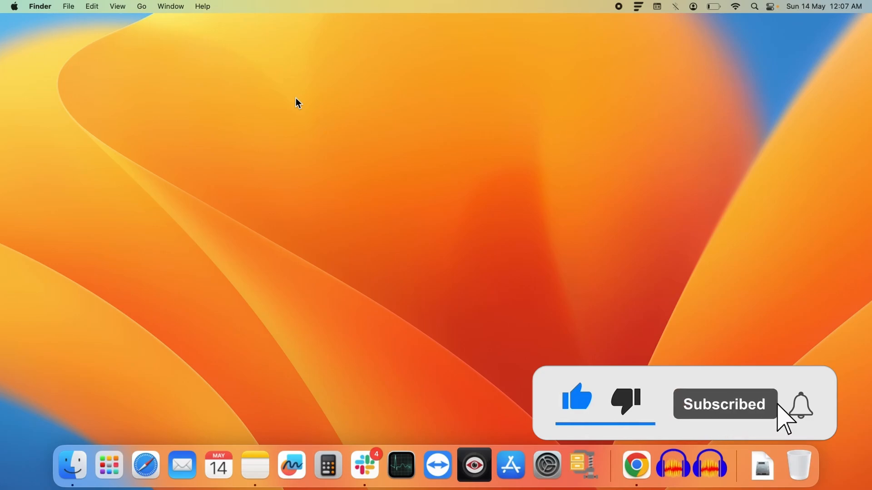
left_click(799, 405)
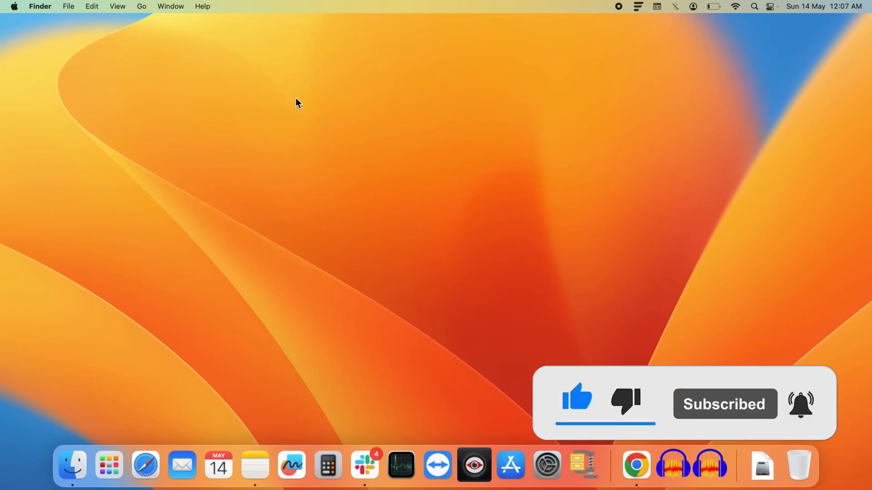